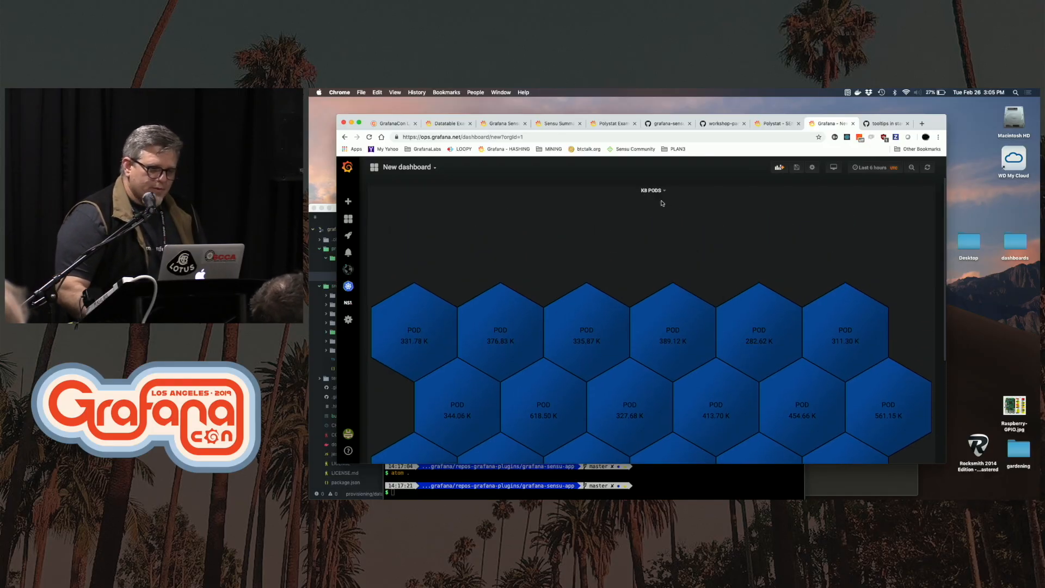
# Bring up the K8 PODS panel's options menu from its title.
pyautogui.click(652, 190)
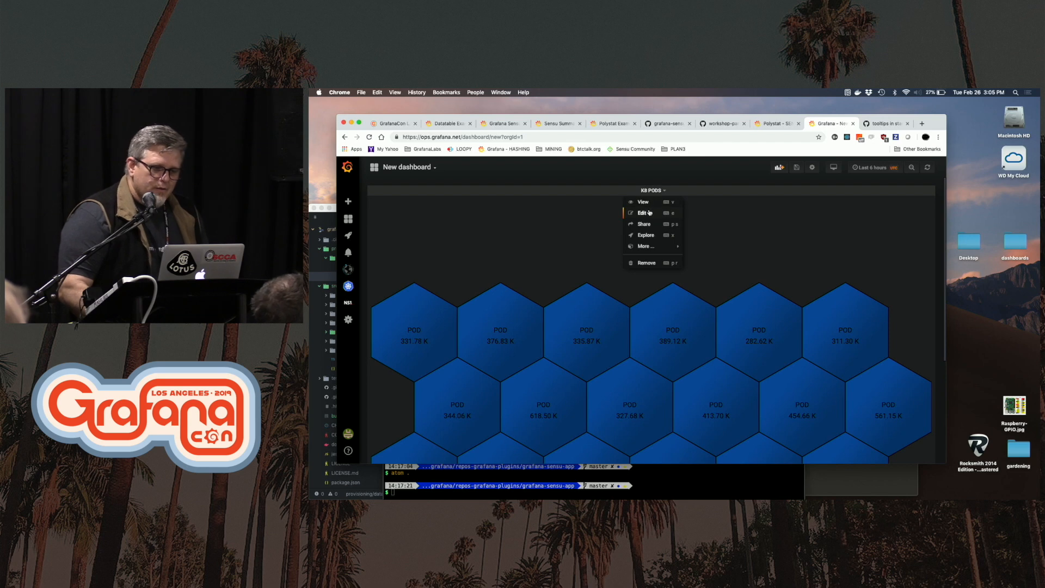
# Review the K8 PODS Polystat panel's container-memory query in edit view, then return to the dashboard.
pyautogui.click(642, 212)
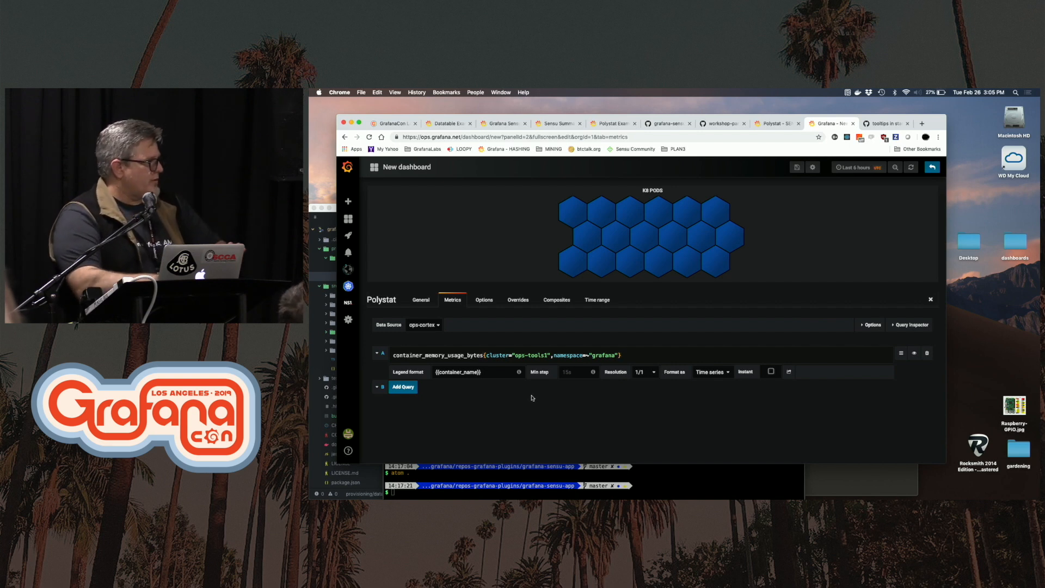
pyautogui.moveTo(847, 177)
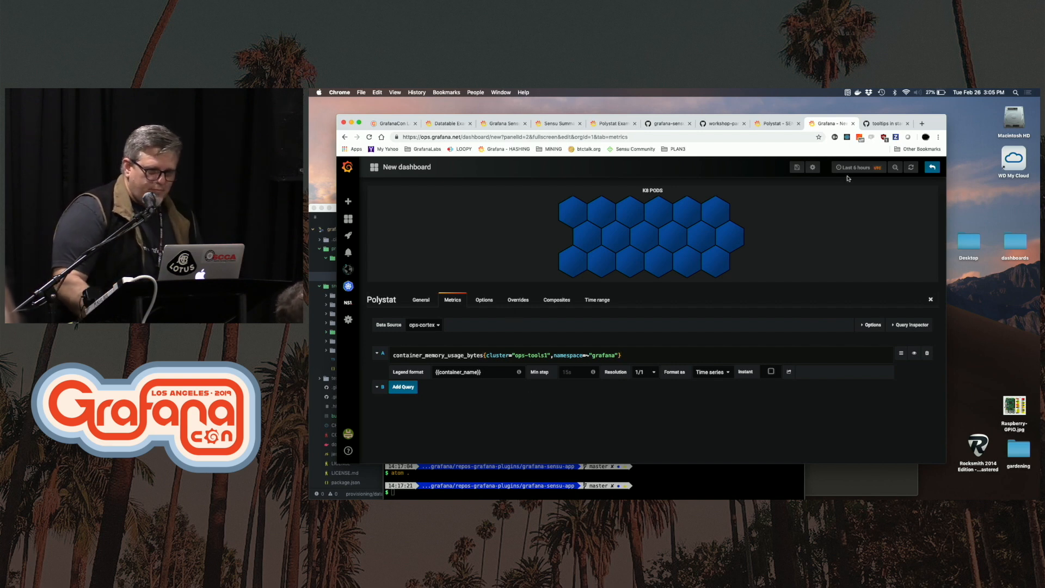
pyautogui.click(931, 167)
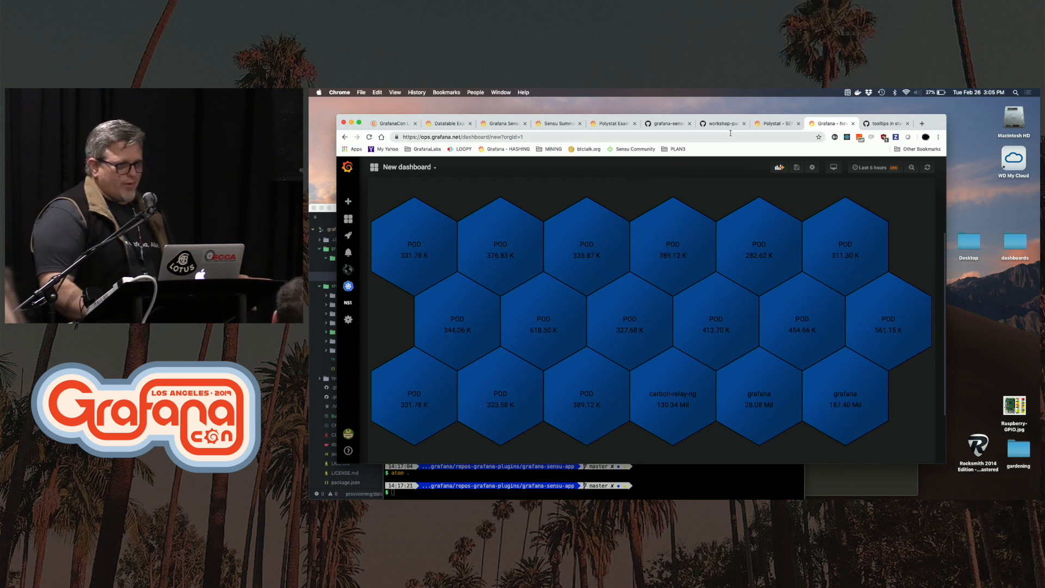
# Switch to the Polystat - SENSU dashboard with its green Sensu Clients hexagons.
pyautogui.click(775, 123)
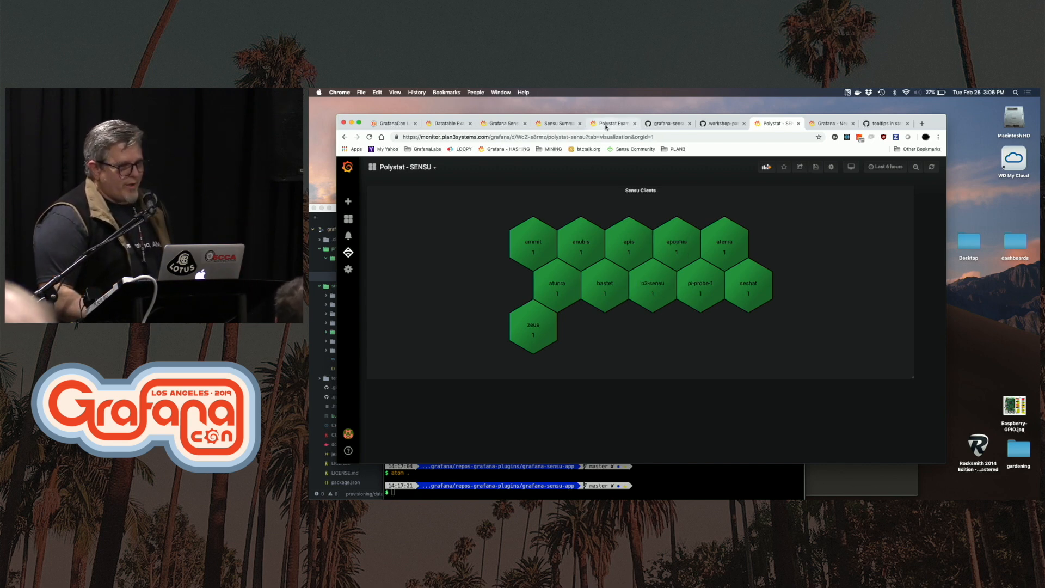
# Switch to the Polystat Example dashboard with Environmental and DATACENTER hexagons.
pyautogui.click(610, 124)
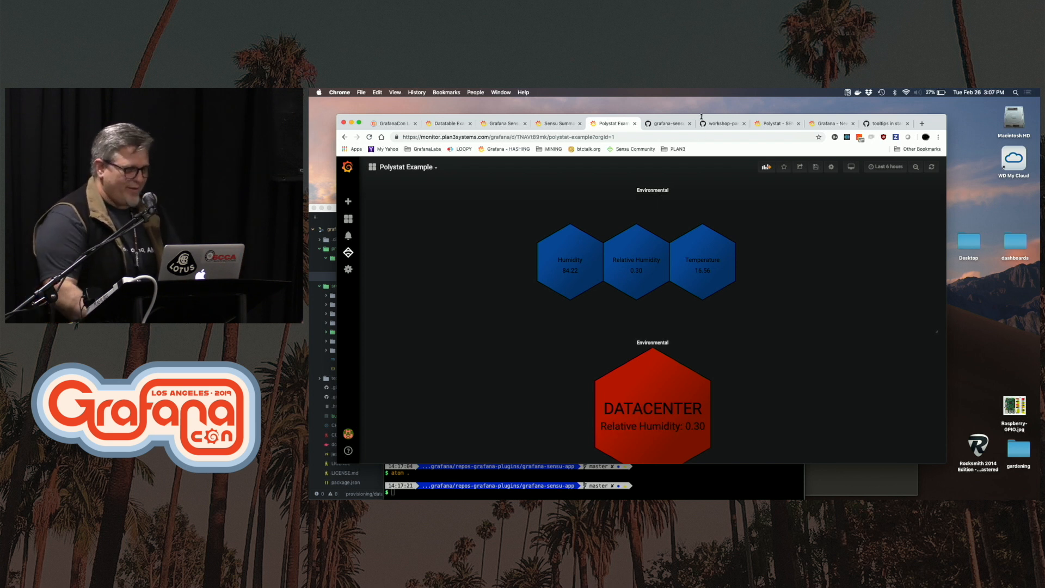
# Edit the Environmental panel to show its InfluxDB Temperature, Humidity and Relative Humidity queries.
pyautogui.click(652, 190)
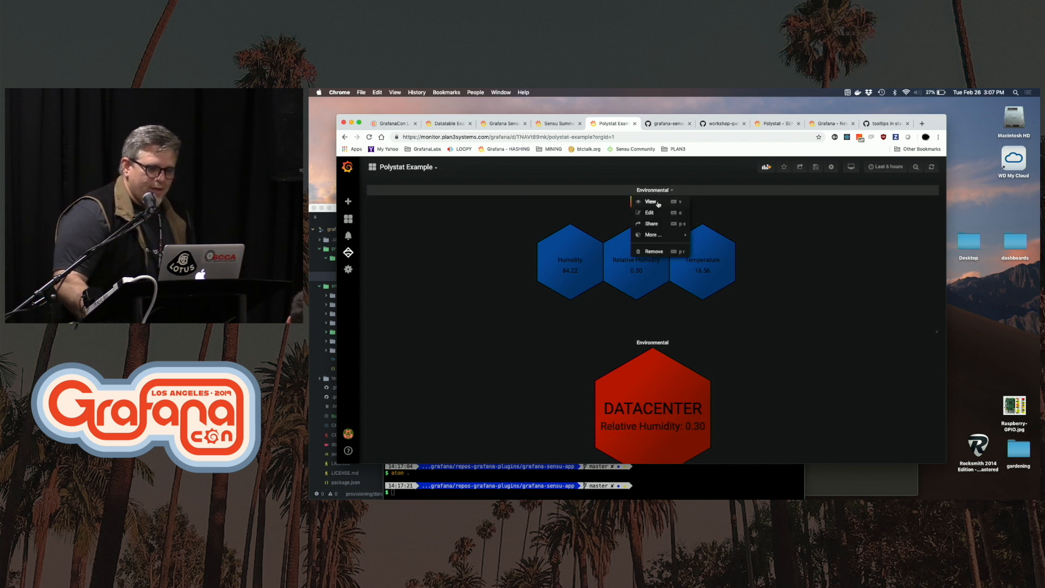
pyautogui.click(648, 213)
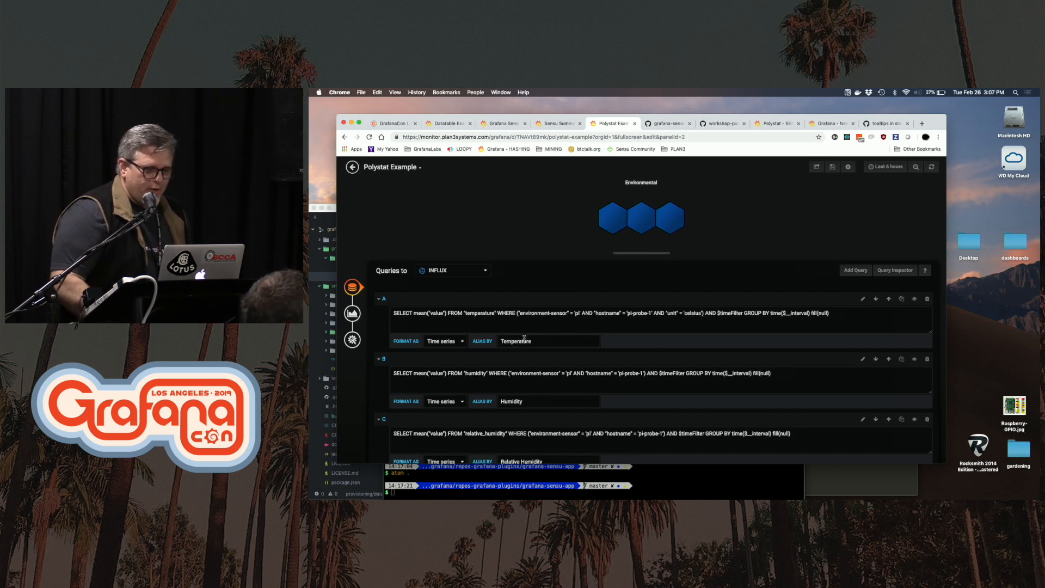
pyautogui.moveTo(611, 221)
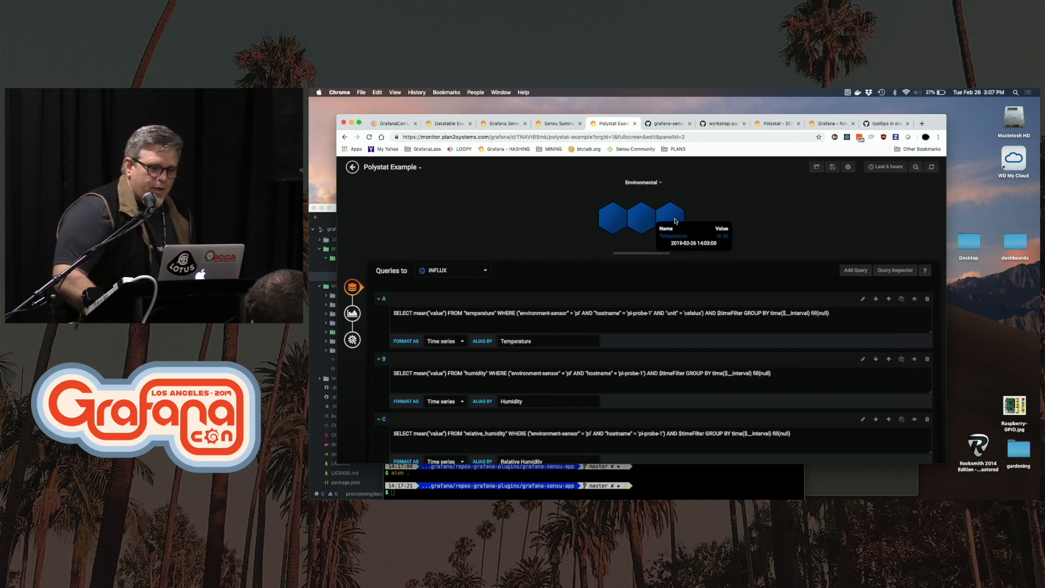
pyautogui.moveTo(919, 167)
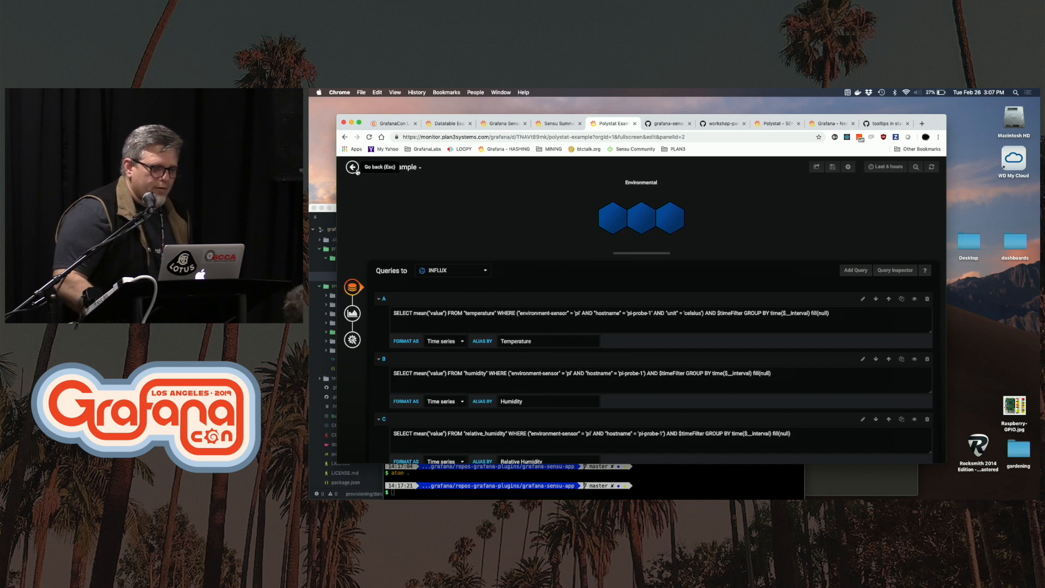
# Return to the Polystat Example dashboard showing the red DATACENTER hexagon at Humidity 84.22%.
pyautogui.click(352, 167)
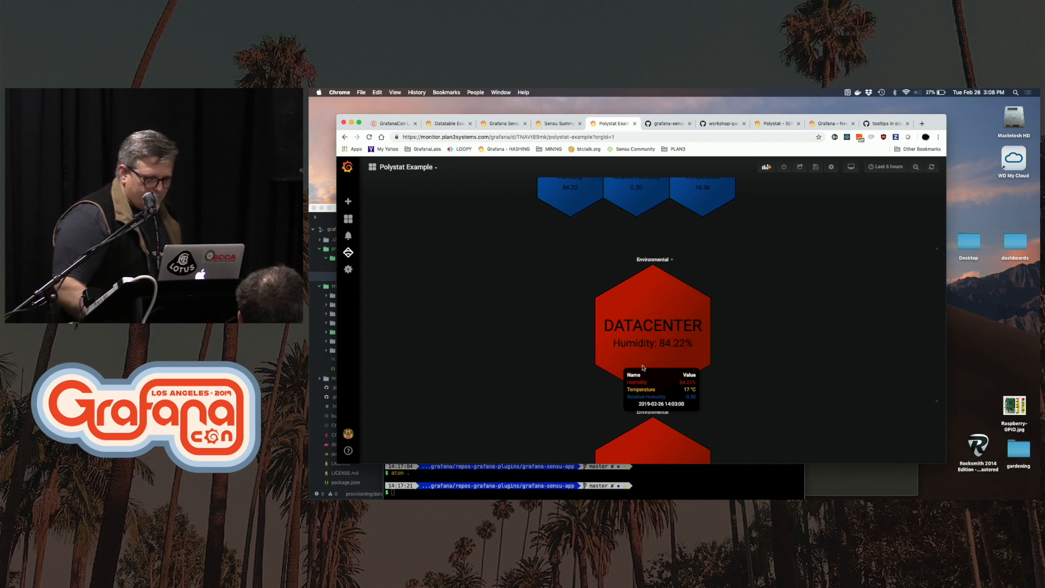
pyautogui.scroll(-3)
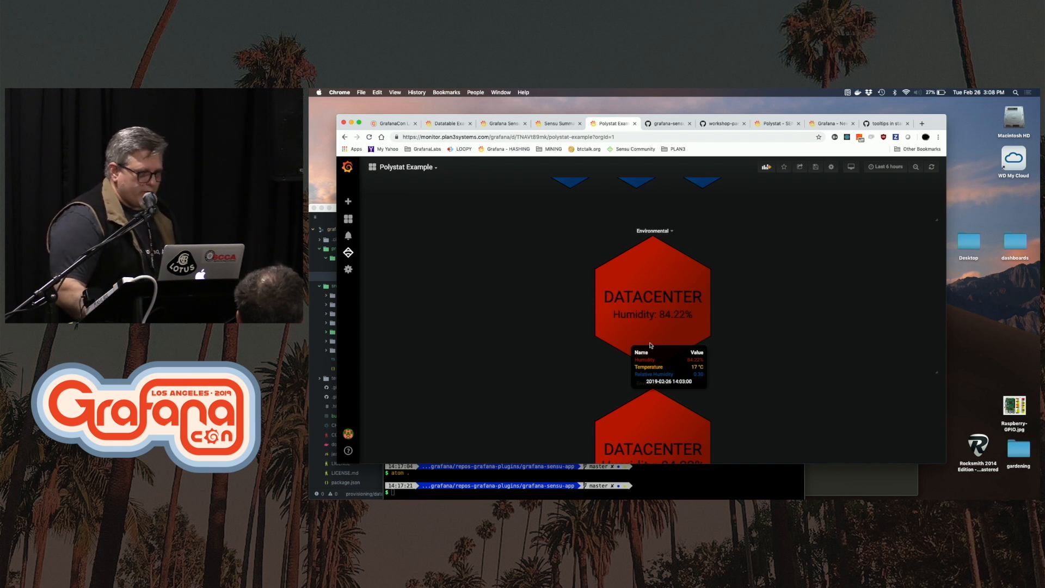
pyautogui.scroll(-3)
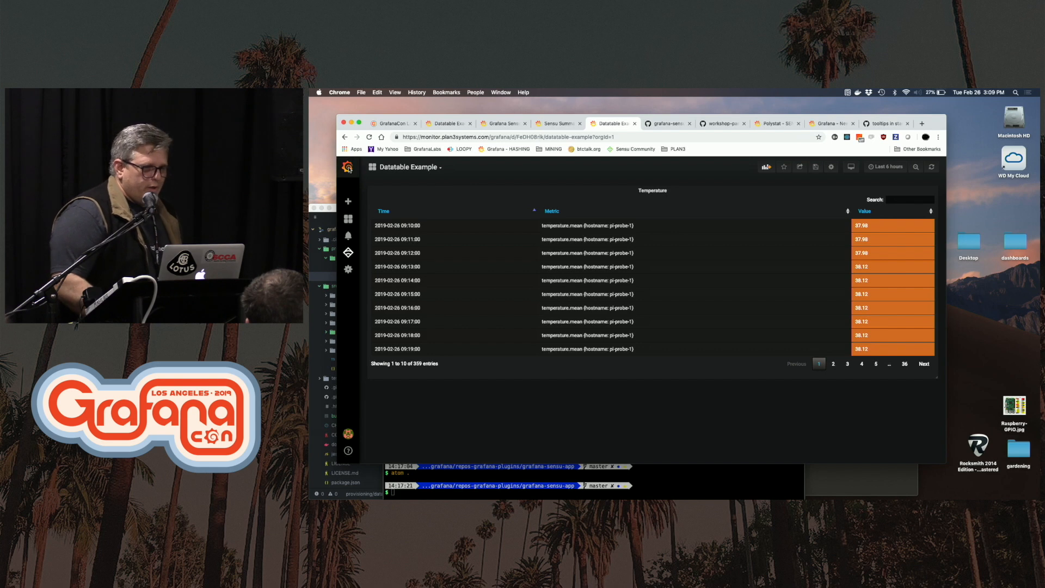
# Go back from the Datatable Example to the Environmental panel's query editor.
pyautogui.click(610, 123)
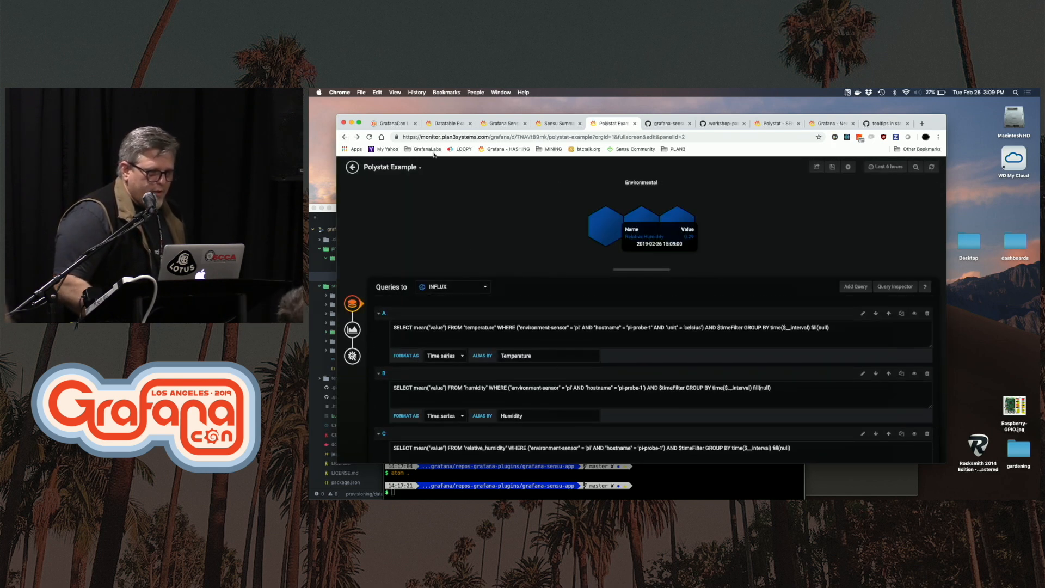
# Leave the Polystat editor for the PI SENSORS dashboard of temperature and humidity graphs.
pyautogui.click(351, 166)
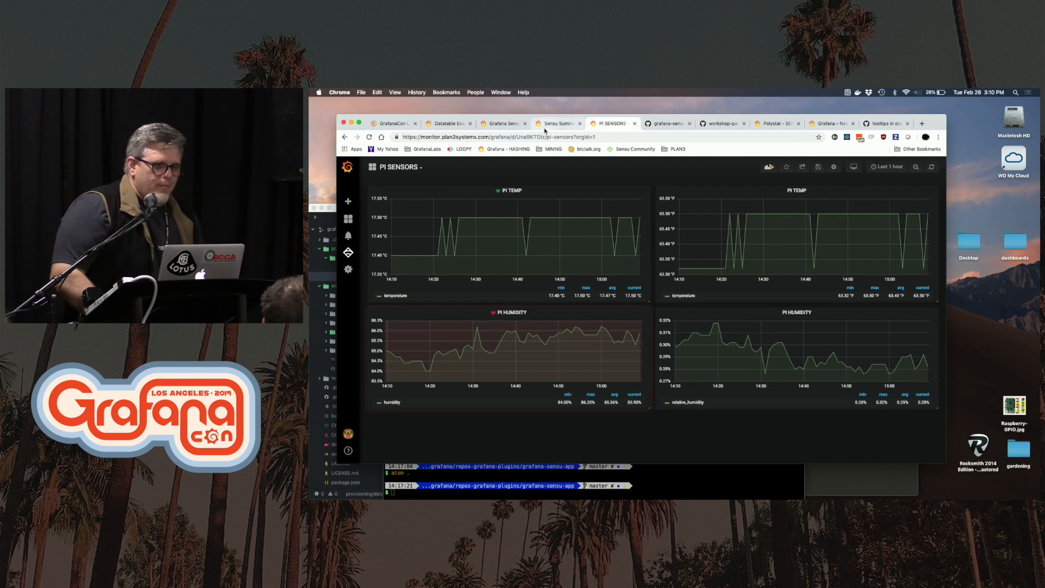
# Switch to the Sensu Summary dashboard and scroll through its Event Summary and Event Details rows.
pyautogui.click(559, 123)
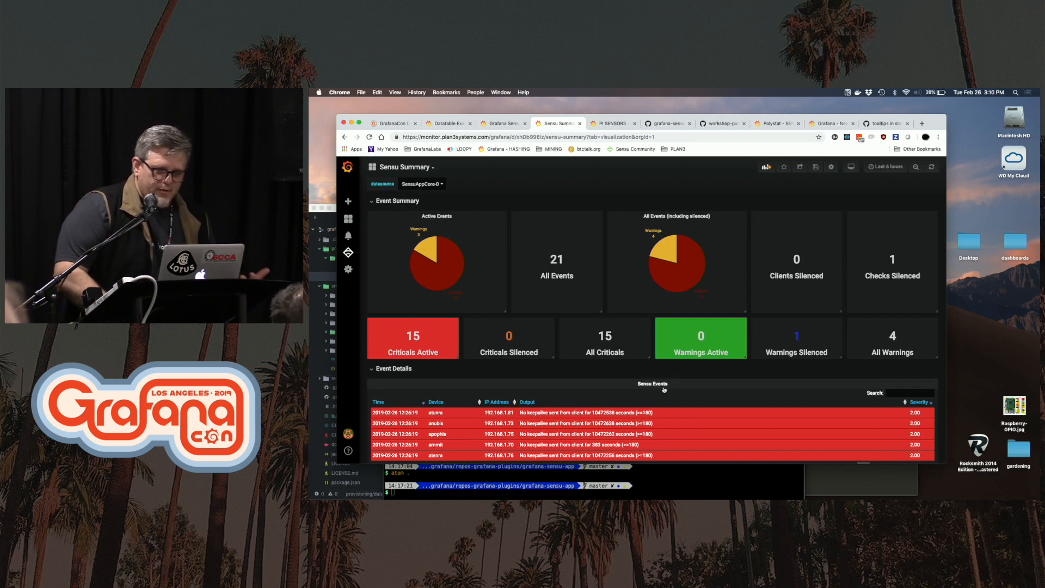
pyautogui.scroll(-3)
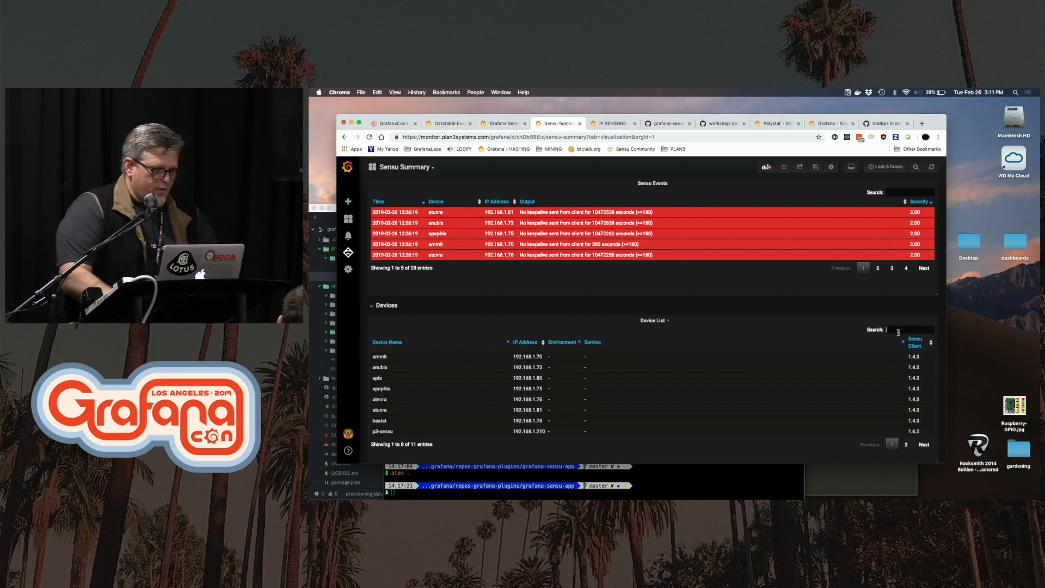
# Filter the Sensu Device List with 'at' to 3 of 11 devices, then switch to the New dashboard of POD hexagons.
pyautogui.write('at')
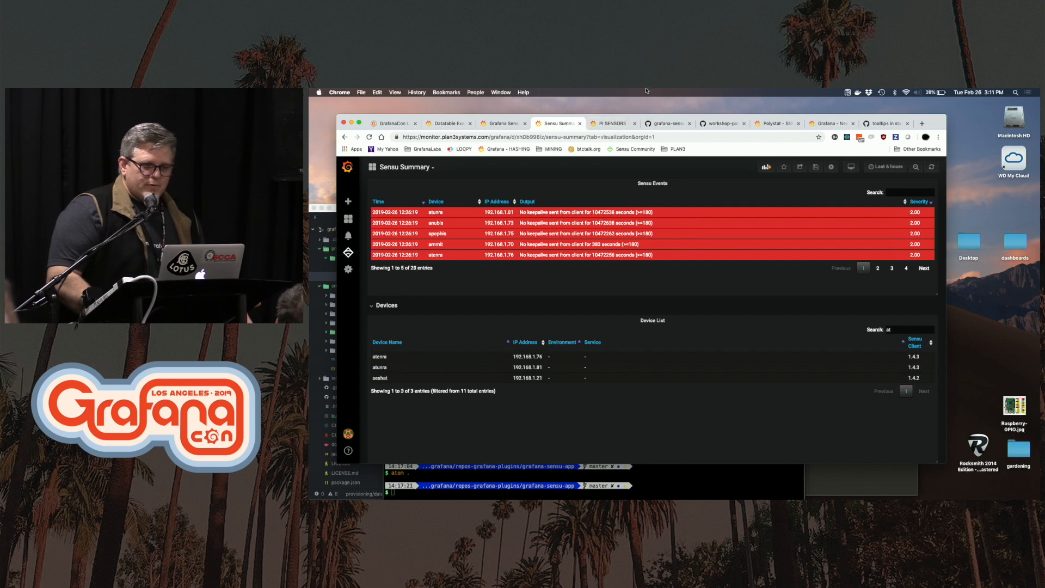
pyautogui.click(829, 123)
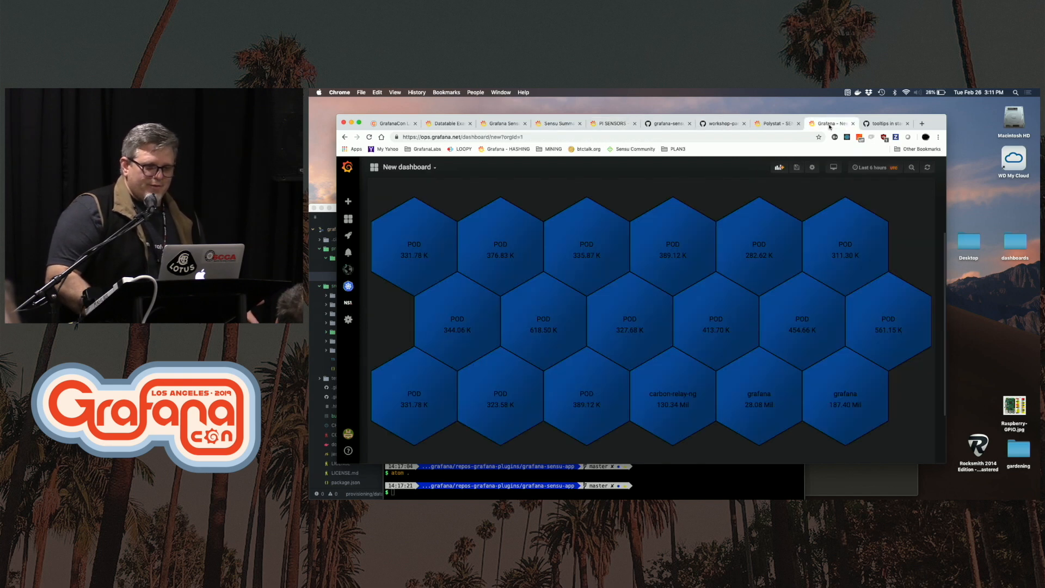